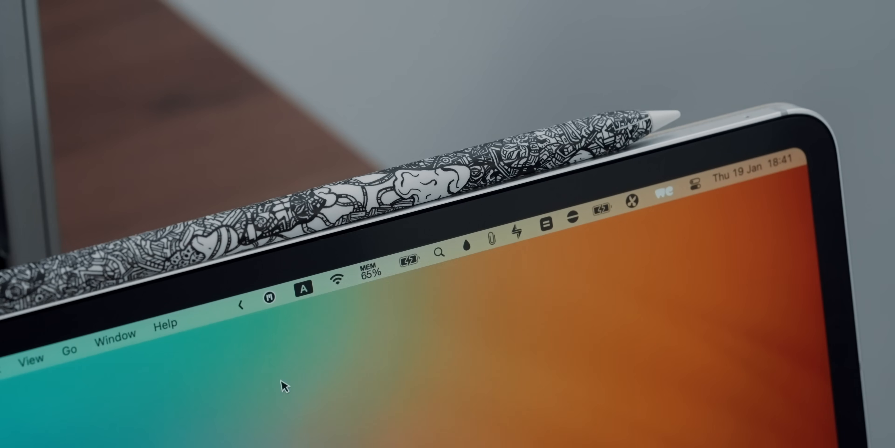
pyautogui.moveTo(351, 288)
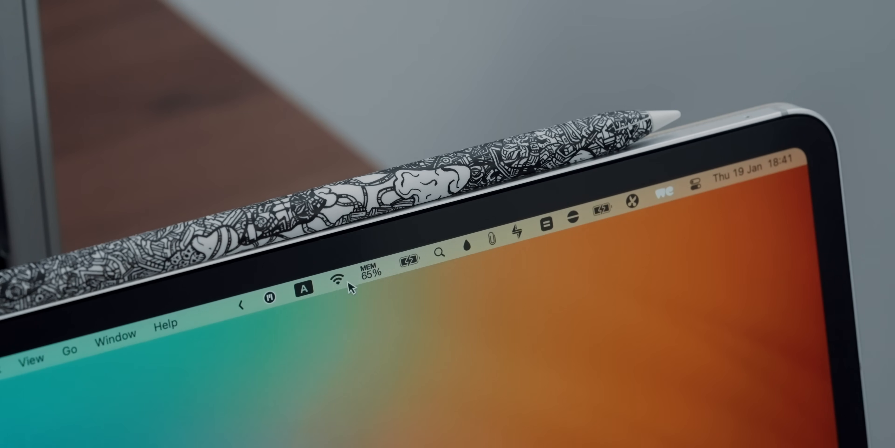
pyautogui.moveTo(453, 257)
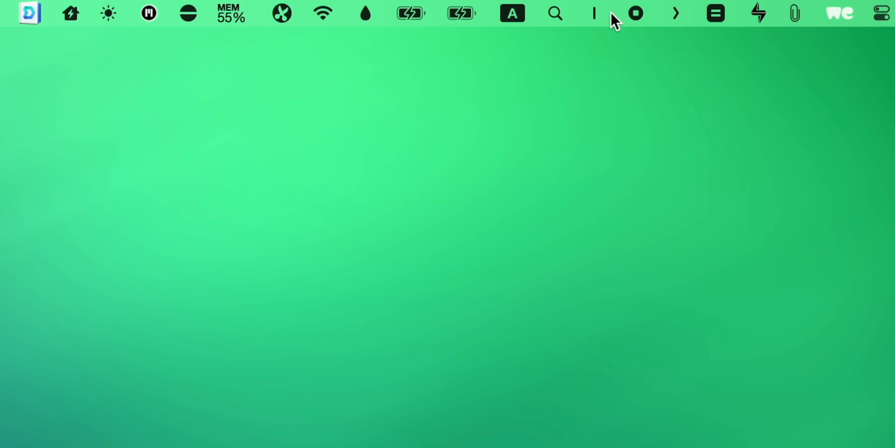
pyautogui.moveTo(107, 23)
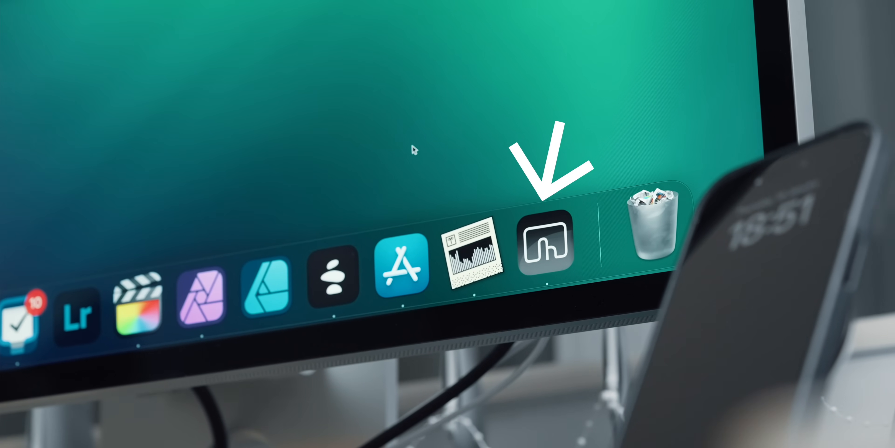
# In BetterTouchTool, assign 'Move Left a Space' to mouse Button 4
pyautogui.click(545, 244)
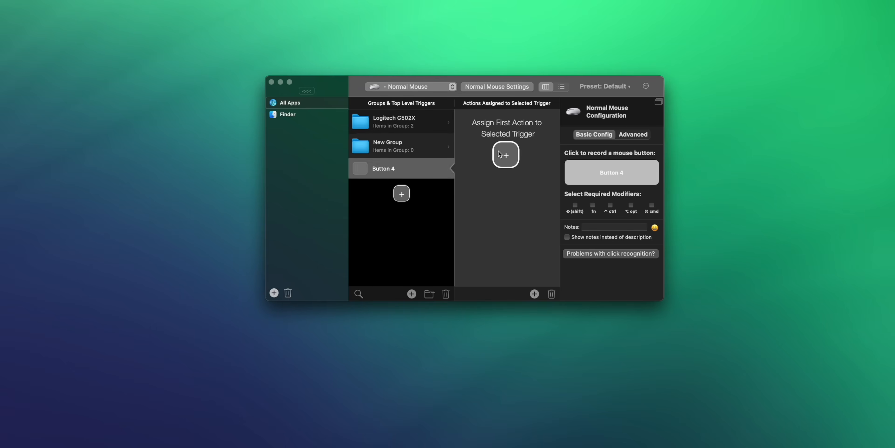
pyautogui.write('move')
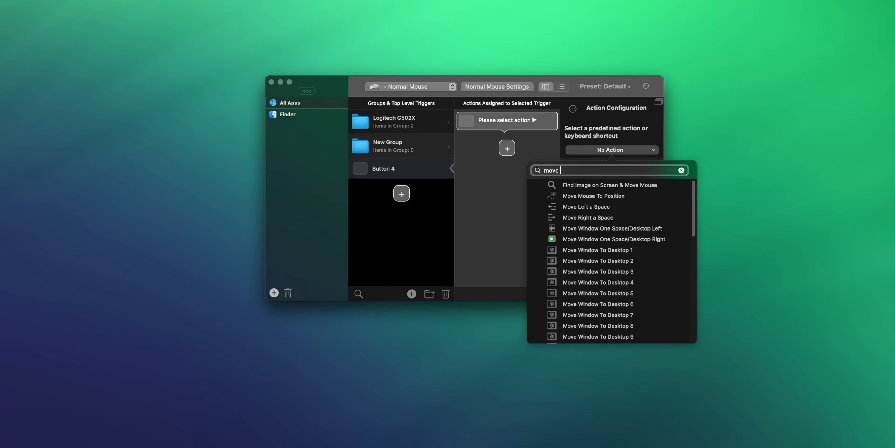
pyautogui.click(585, 206)
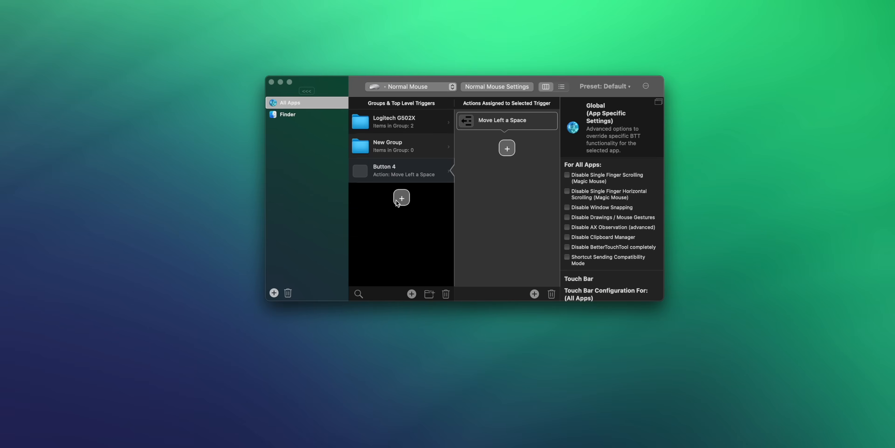
# Add another mouse-button trigger searching 'move righ', then review the Keychron brightness key shortcuts
pyautogui.click(401, 198)
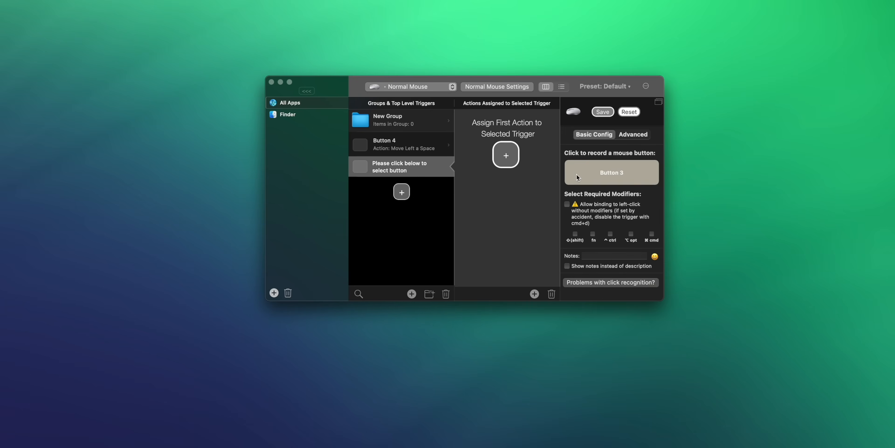
pyautogui.write('move righ')
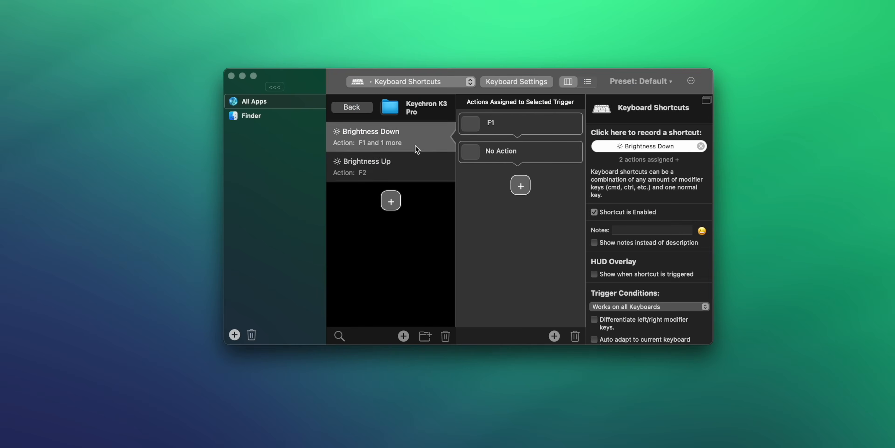
pyautogui.moveTo(405, 160)
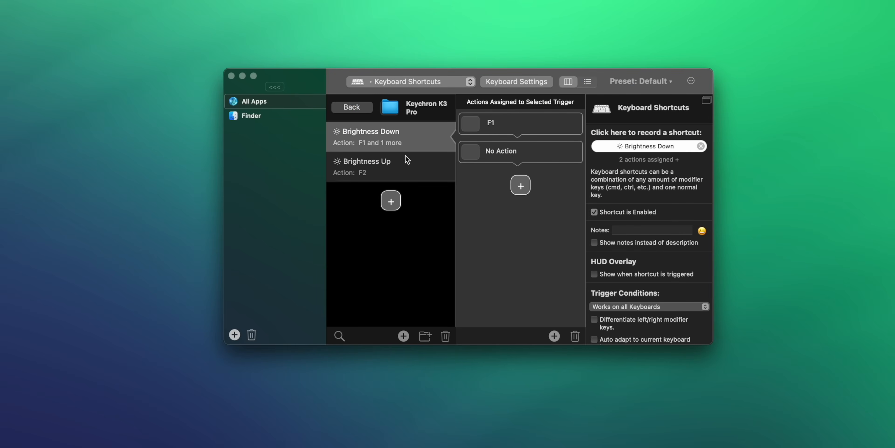
pyautogui.click(366, 166)
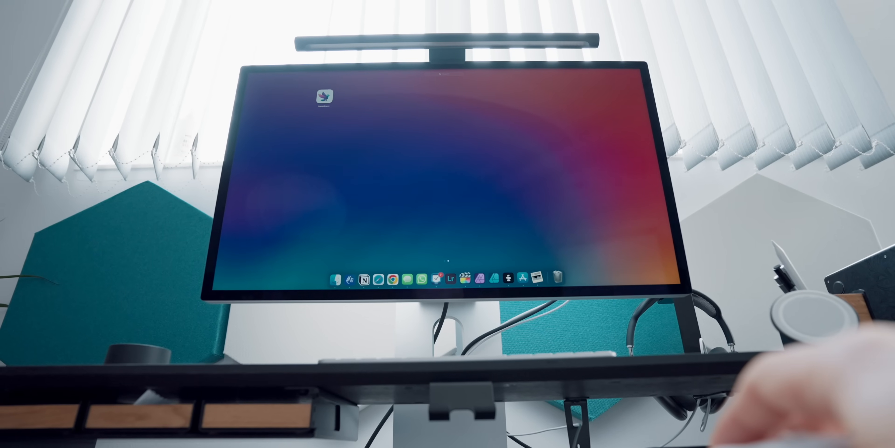
# Launch Speediness from the desktop and let the speed test report 95 down, 26 up, 42 ms
pyautogui.doubleClick(323, 96)
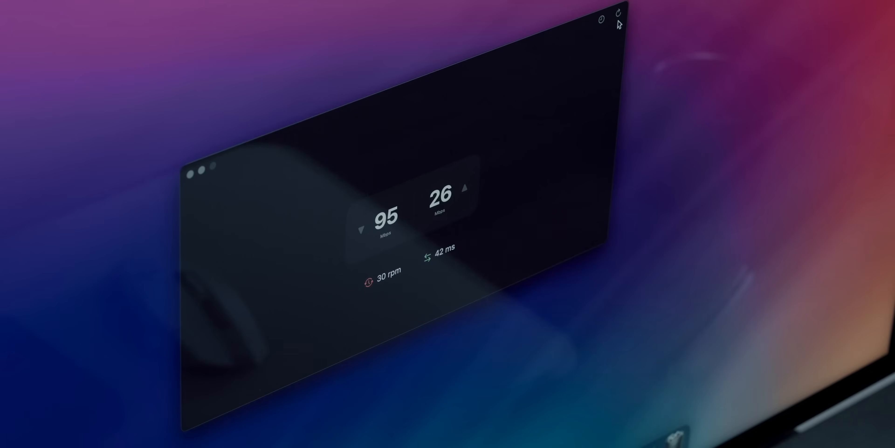
# Show Rocket's features and turn ':sm' into a smiling emoji in the document
pyautogui.click(765, 8)
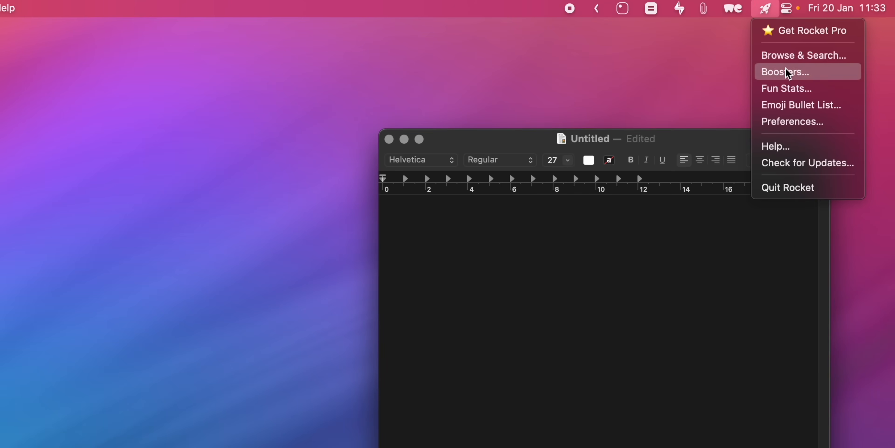
pyautogui.moveTo(467, 234)
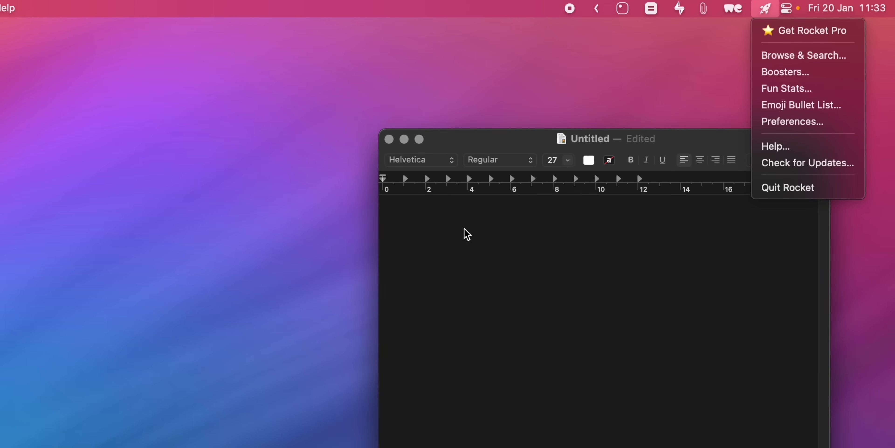
pyautogui.write(':sm')
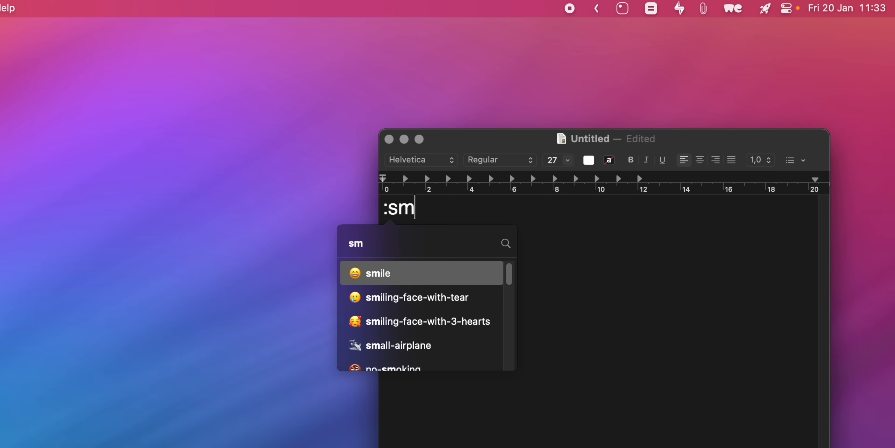
pyautogui.click(377, 273)
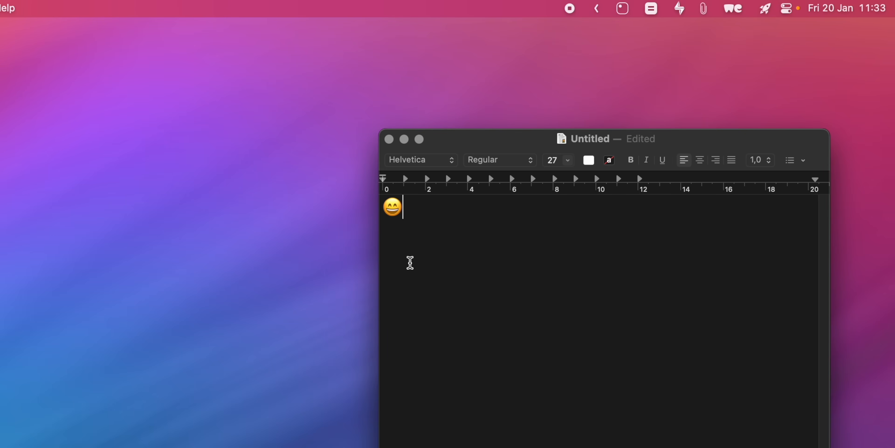
# End the Messages text 'Hey, don't forget to buy' with the glass-of-milk emoji
pyautogui.write(':fis')
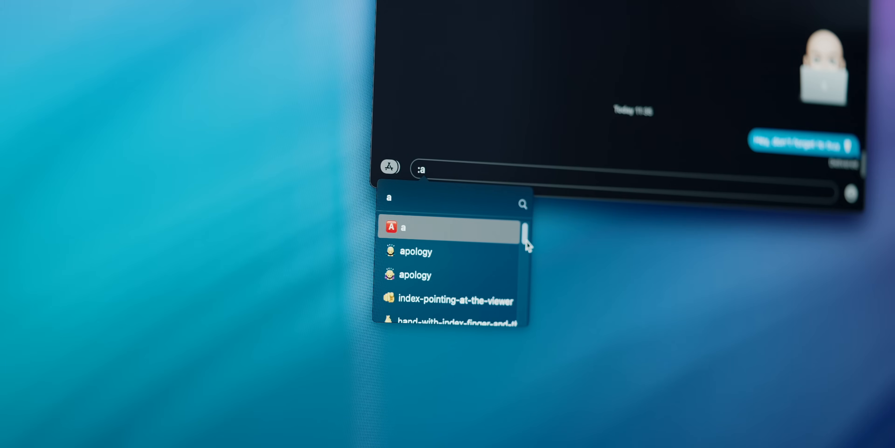
pyautogui.scroll(-3)
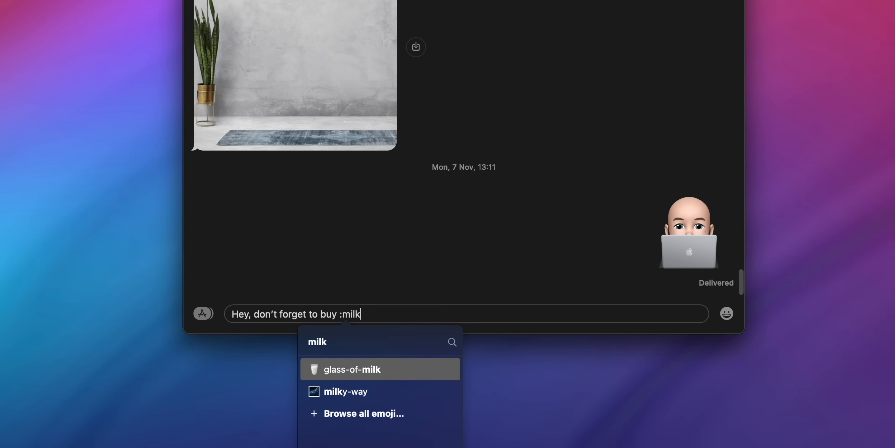
pyautogui.click(351, 369)
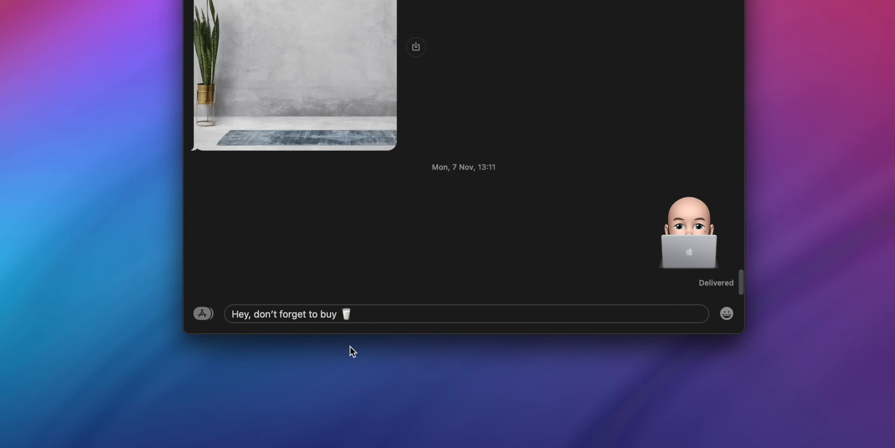
# In HomeControl, show Customize Items and the action menu for the '1-8 OFF' scene
pyautogui.click(746, 6)
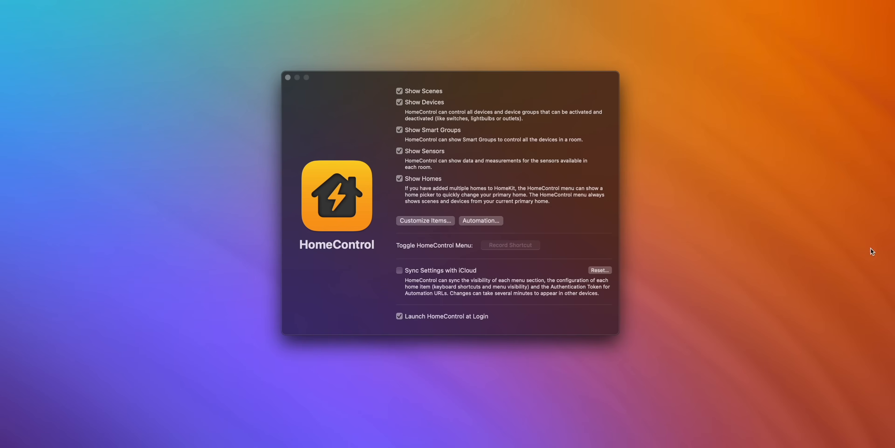
pyautogui.moveTo(394, 225)
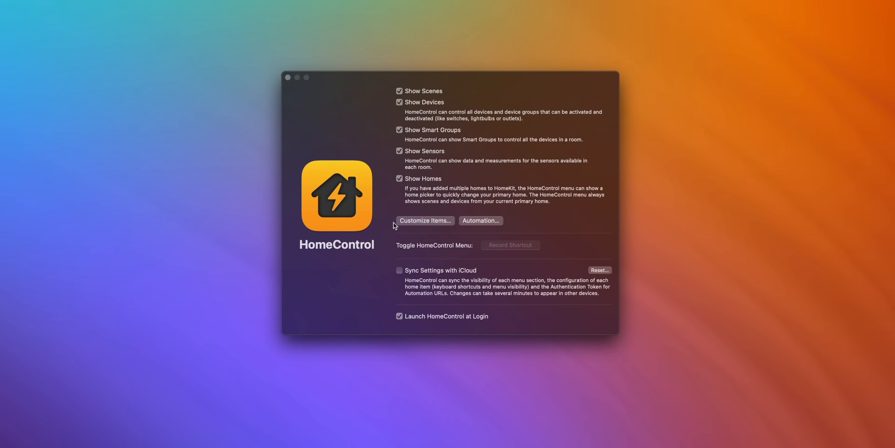
pyautogui.click(425, 220)
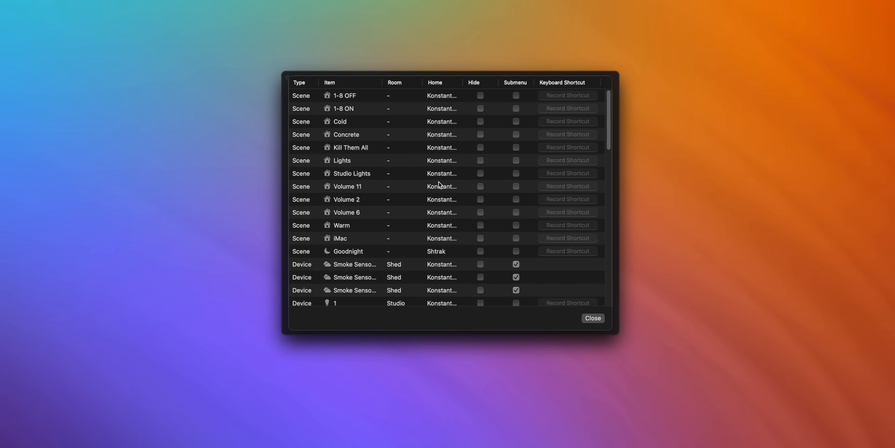
pyautogui.rightClick(346, 95)
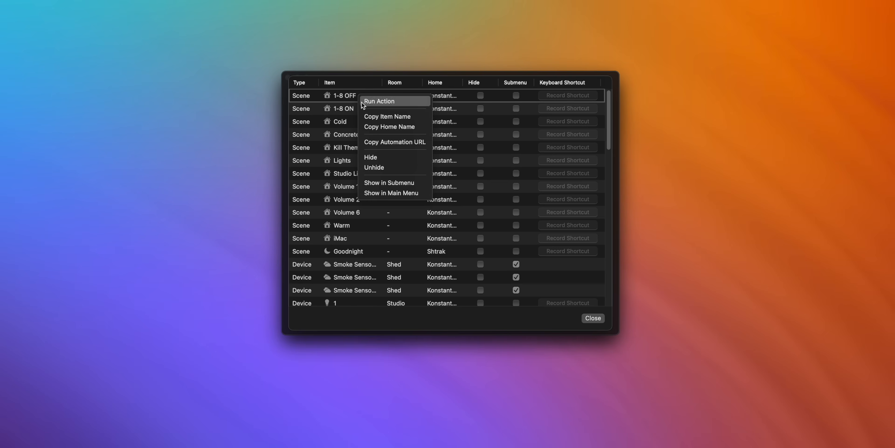
pyautogui.moveTo(406, 142)
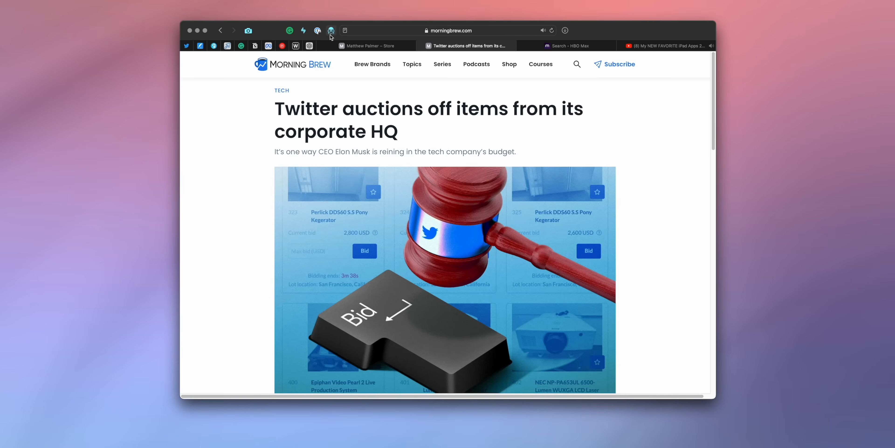
# Turn Dark Reader on for the Morning Brew article and for the sample PDF tab
pyautogui.click(330, 31)
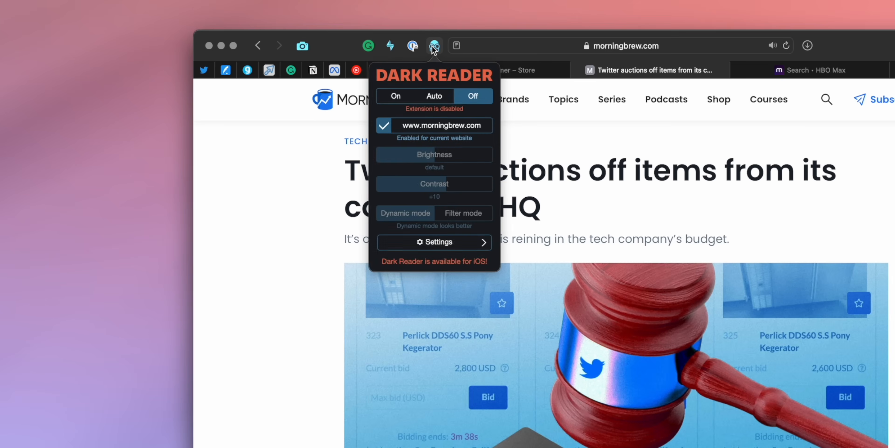
pyautogui.click(434, 95)
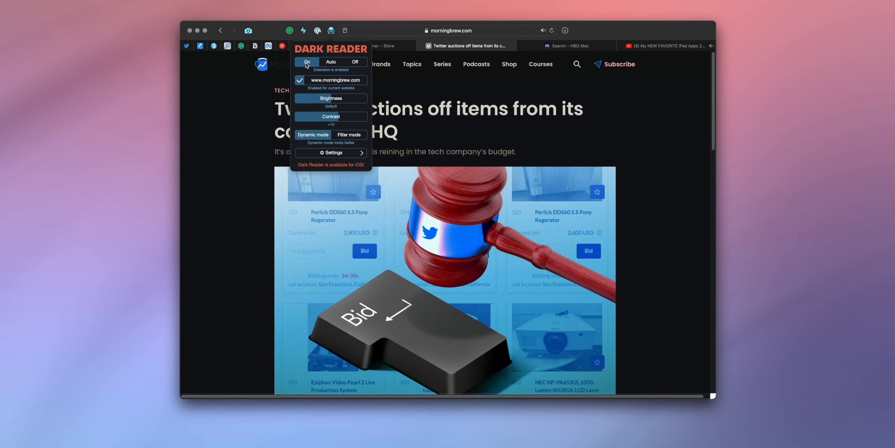
pyautogui.moveTo(255, 117)
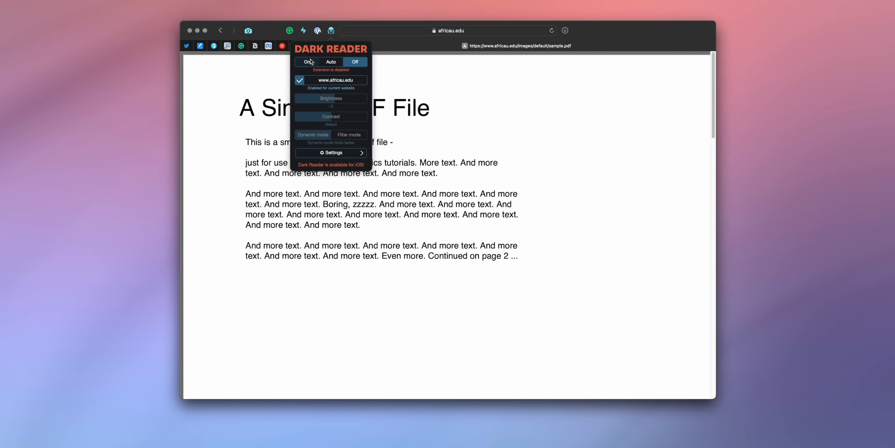
pyautogui.click(309, 62)
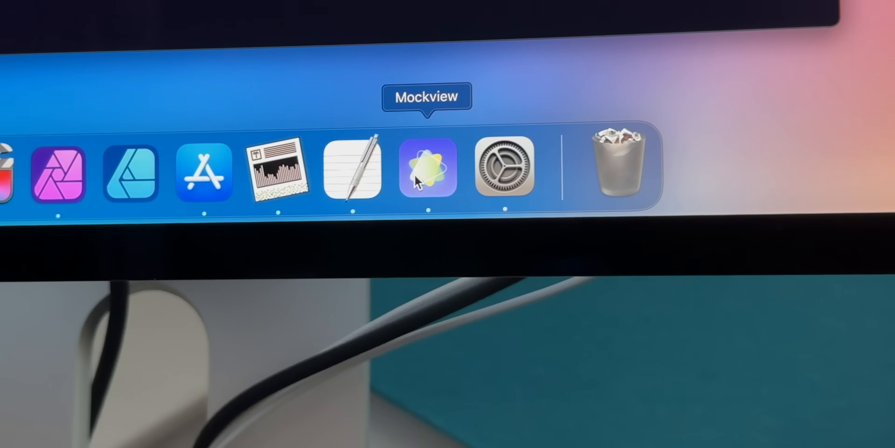
# In Mockview, fill the iPhone 14 with the wallpaper on a green-blue gradient and show download resolutions
pyautogui.click(427, 170)
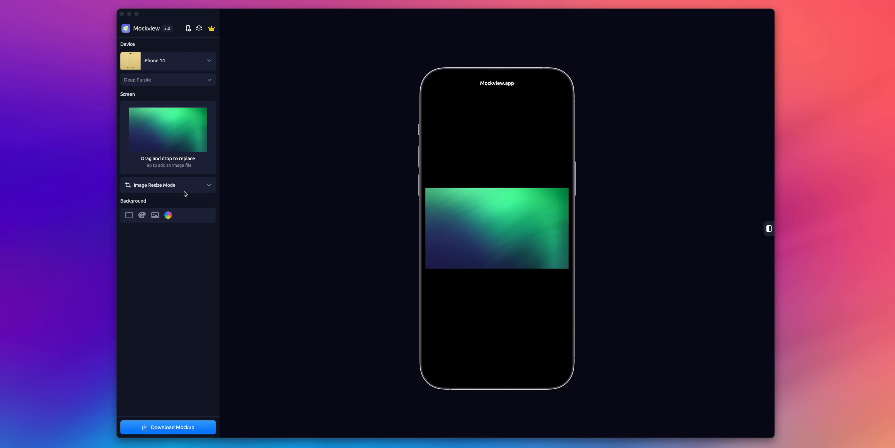
pyautogui.click(168, 185)
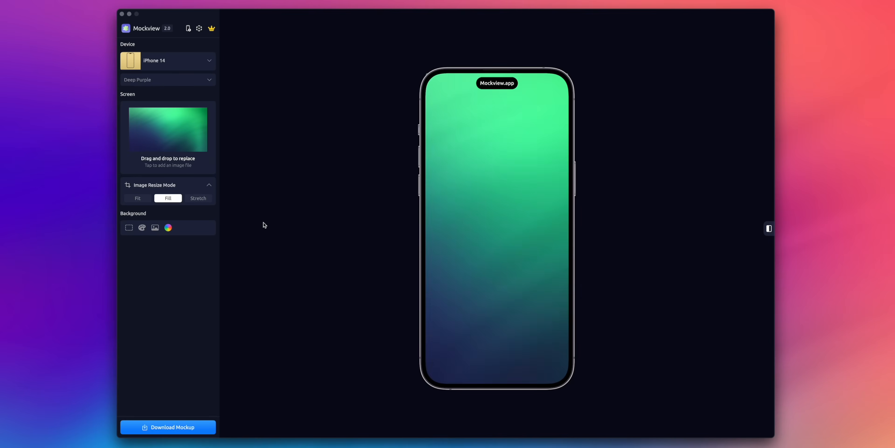
pyautogui.moveTo(336, 295)
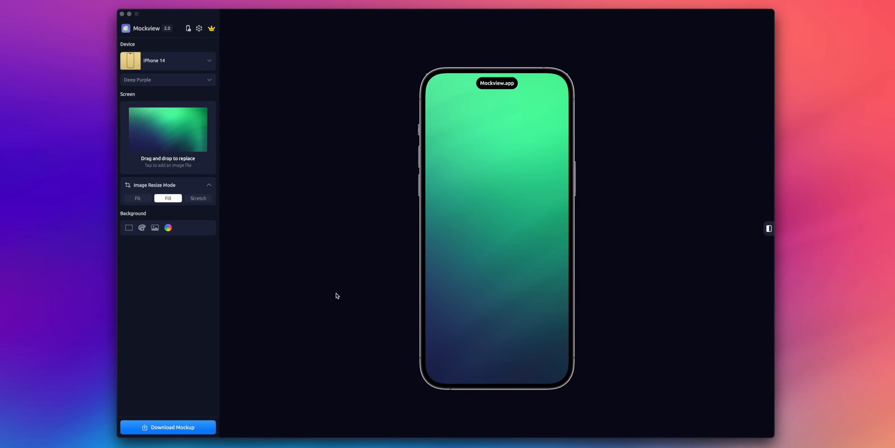
pyautogui.click(167, 227)
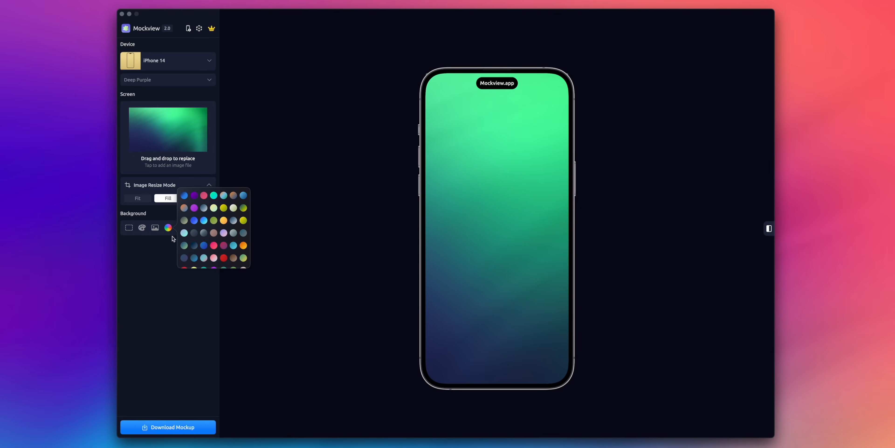
pyautogui.click(224, 202)
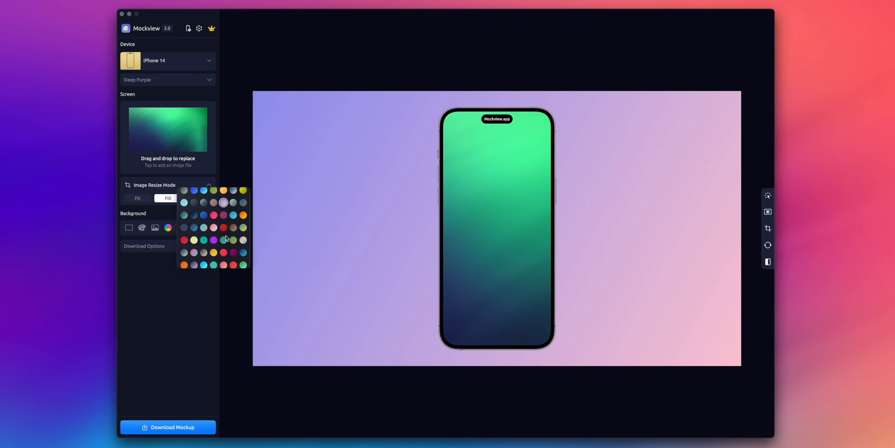
pyautogui.click(232, 239)
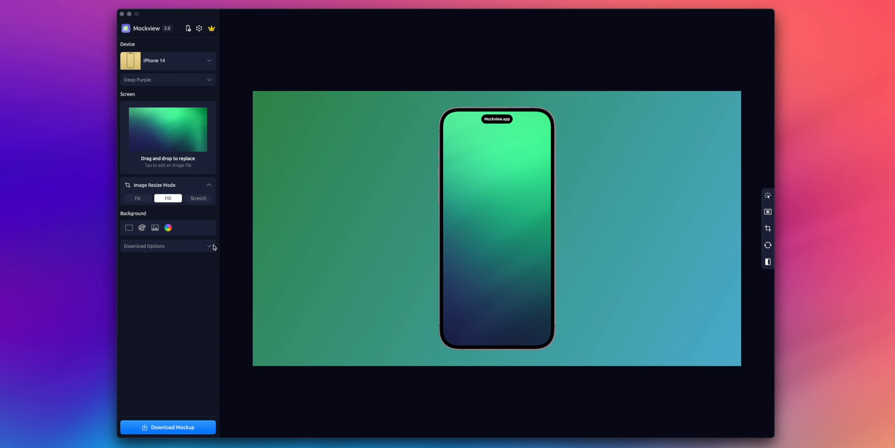
pyautogui.click(209, 246)
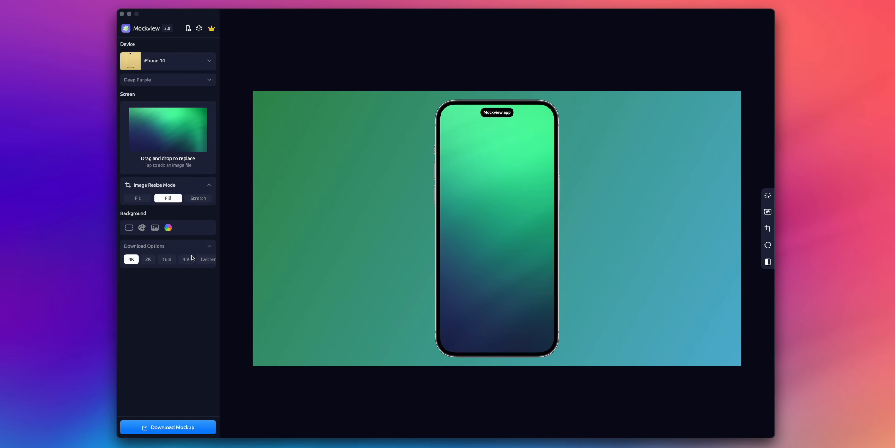
# Open the 3D purple iPhone 14 mockup and its lighting effect options
pyautogui.click(168, 61)
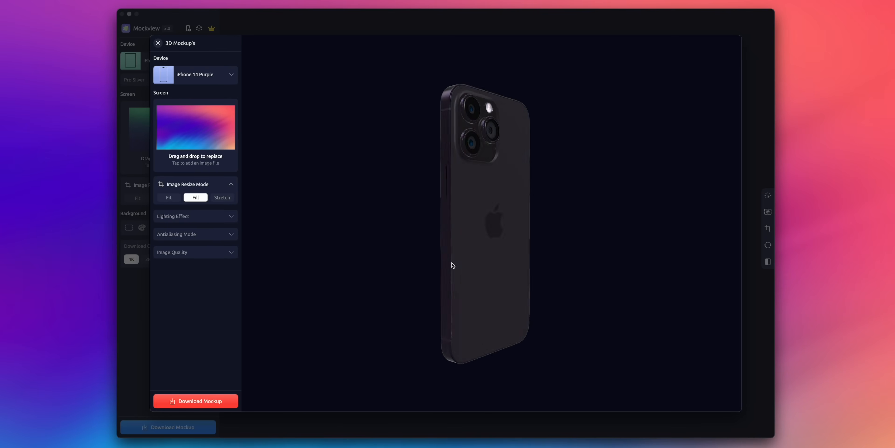
pyautogui.click(195, 216)
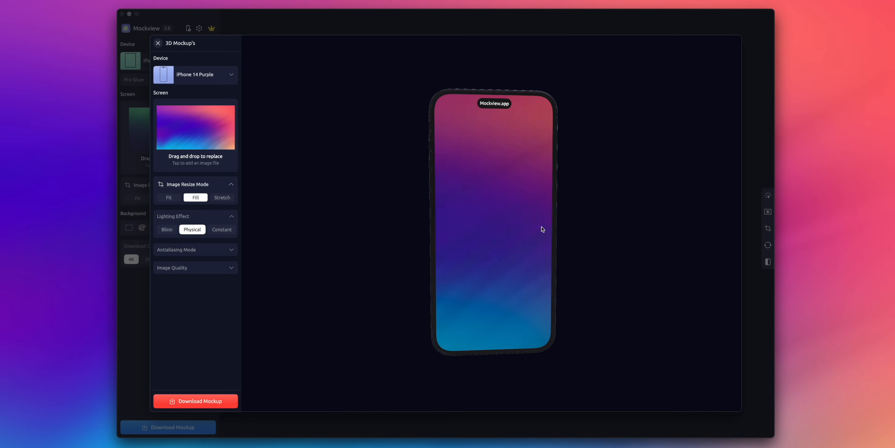
pyautogui.click(166, 229)
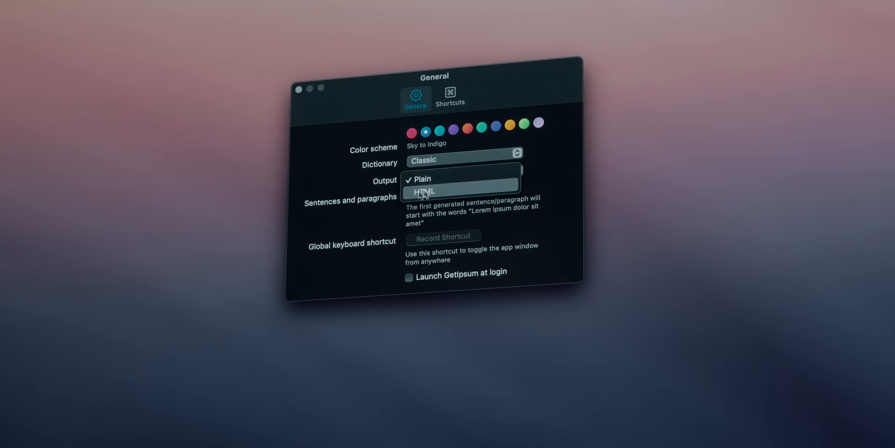
# Keep GetIpsum output Plain and list the Classic, Sweets, Cheese and Hipster dictionaries
pyautogui.click(423, 178)
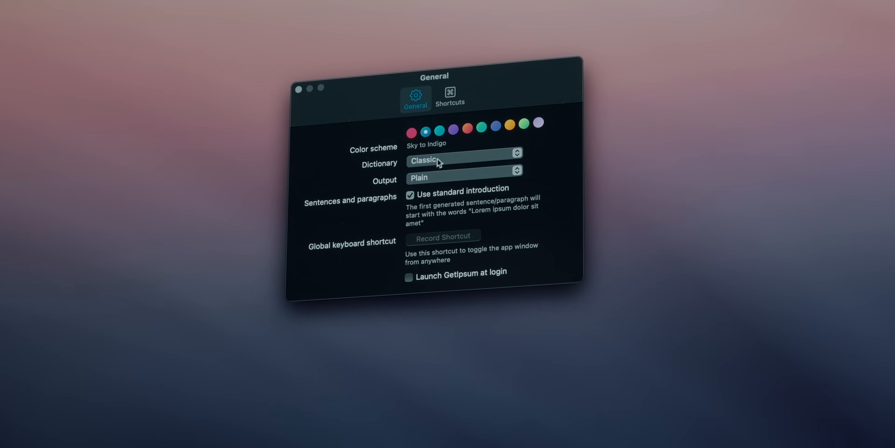
pyautogui.click(463, 153)
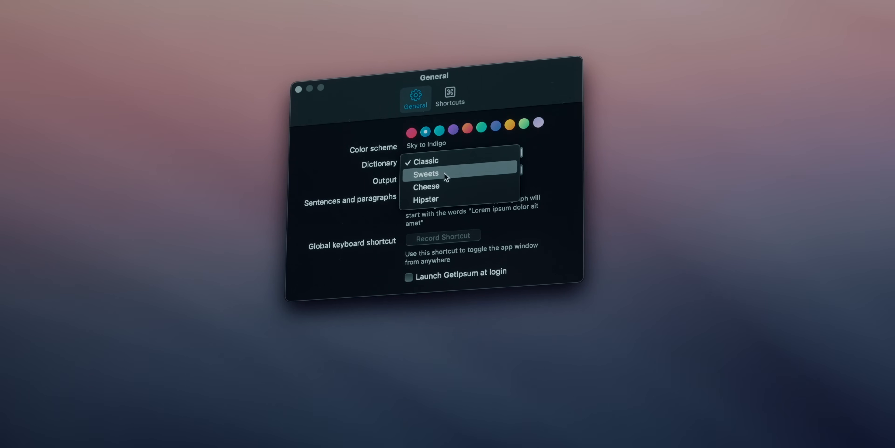